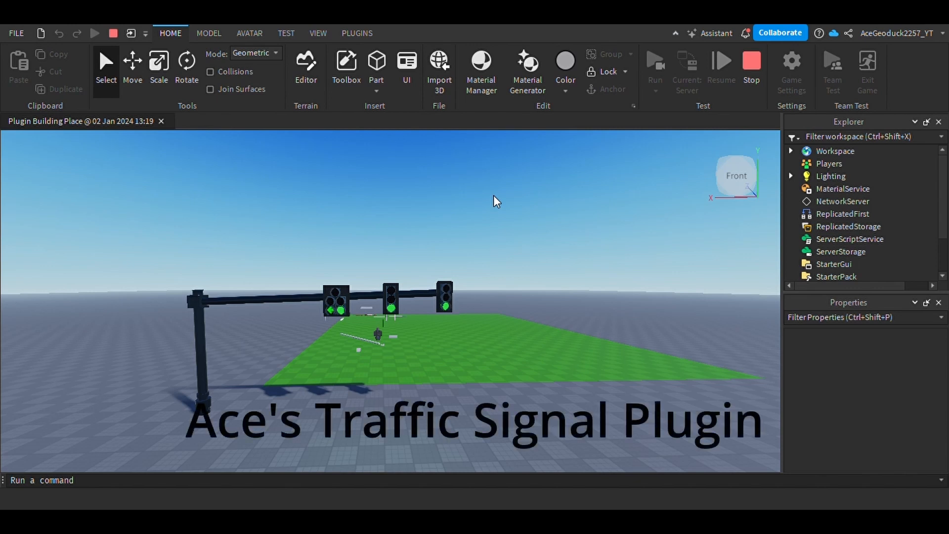
- Switch the ribbon to the PLUGINS tab to show the installed plugin tools
left_click(444, 318)
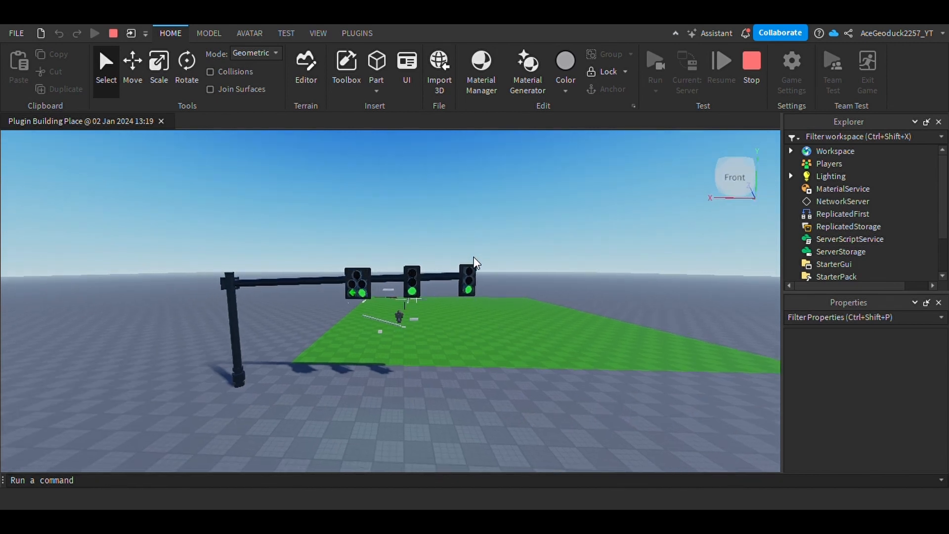
left_click(356, 34)
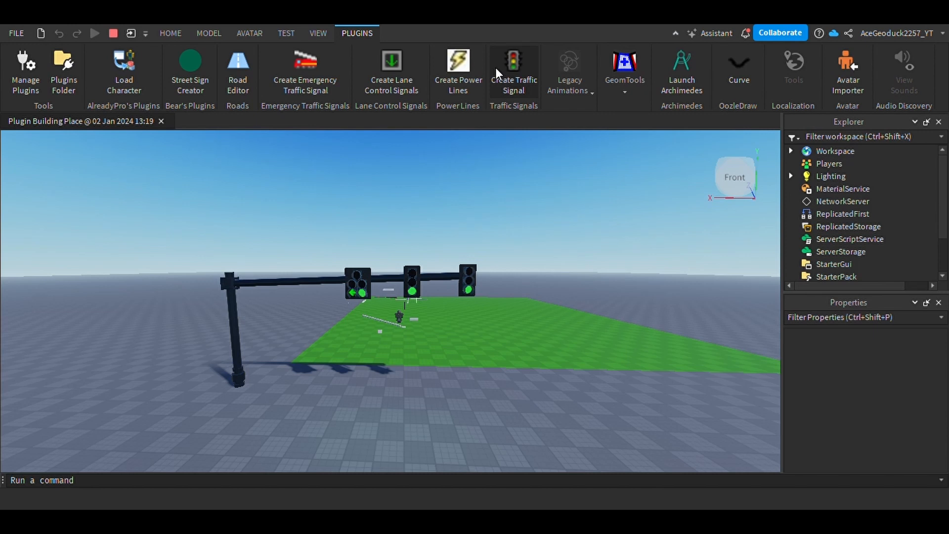
mouse_move(491, 81)
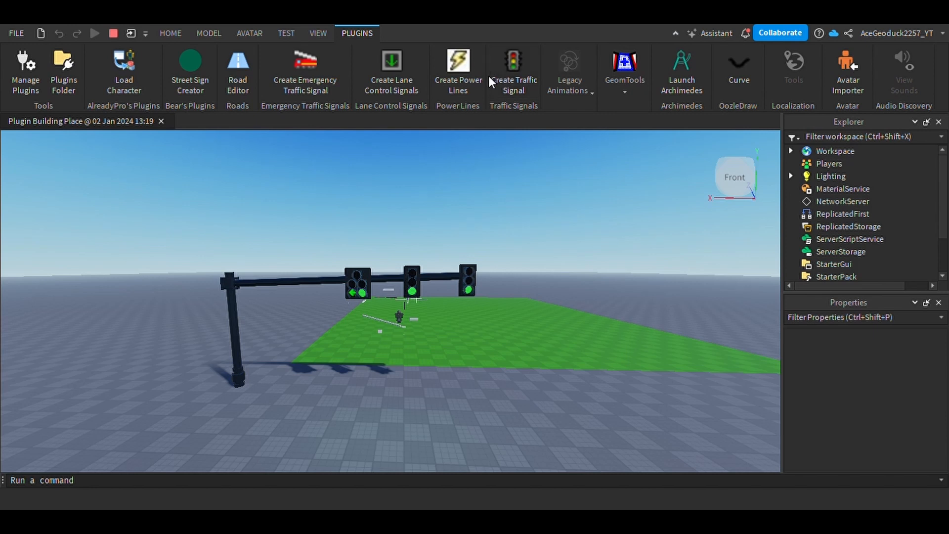
mouse_move(305, 79)
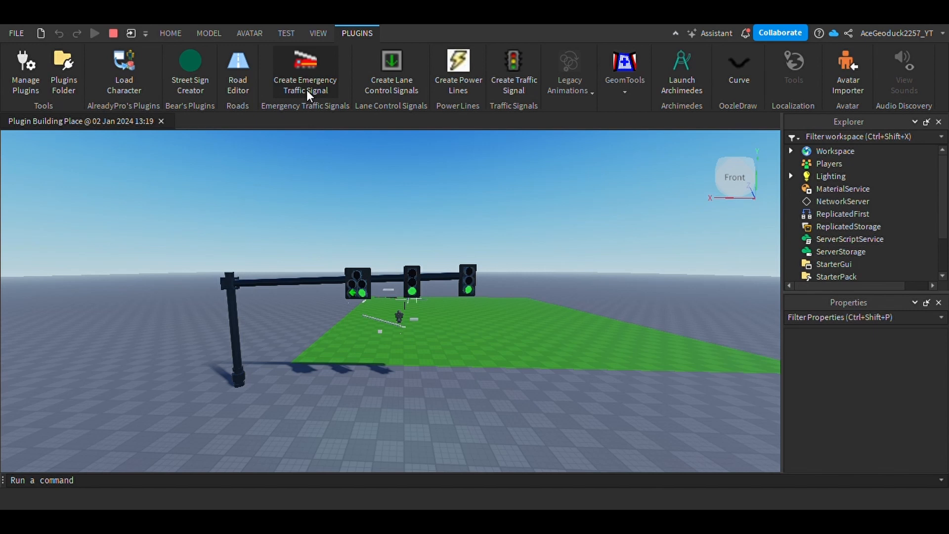
mouse_move(513, 70)
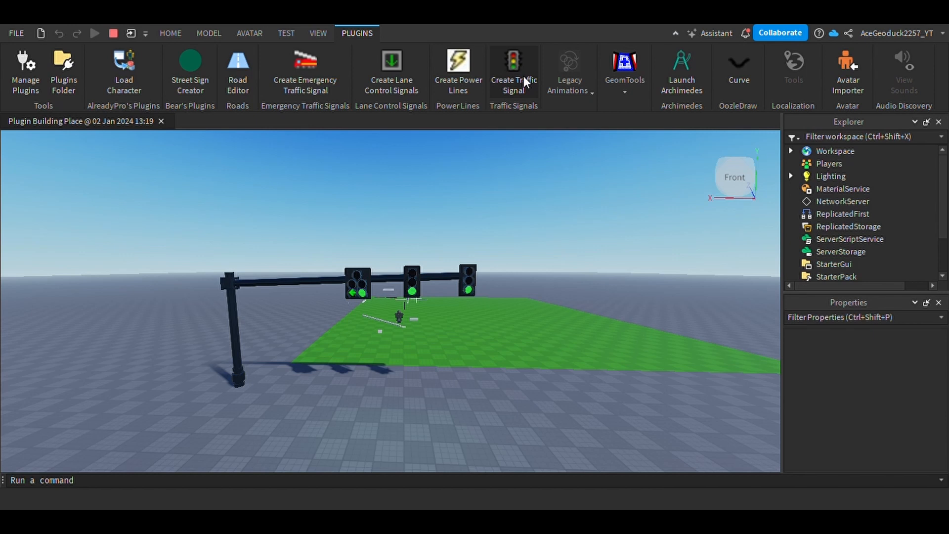
- Launch the traffic signal plugin's Edit Signals window on the Direction 1 tab
left_click(513, 71)
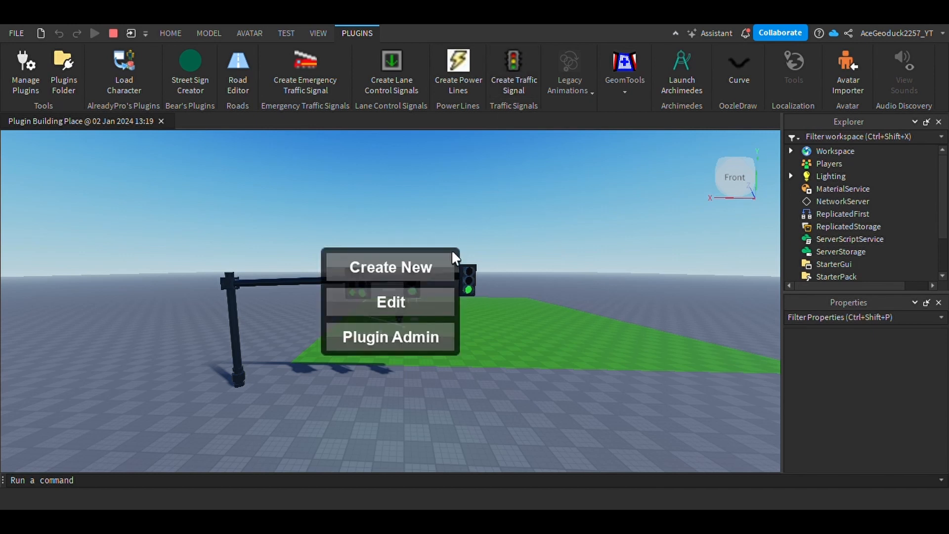
left_click(391, 267)
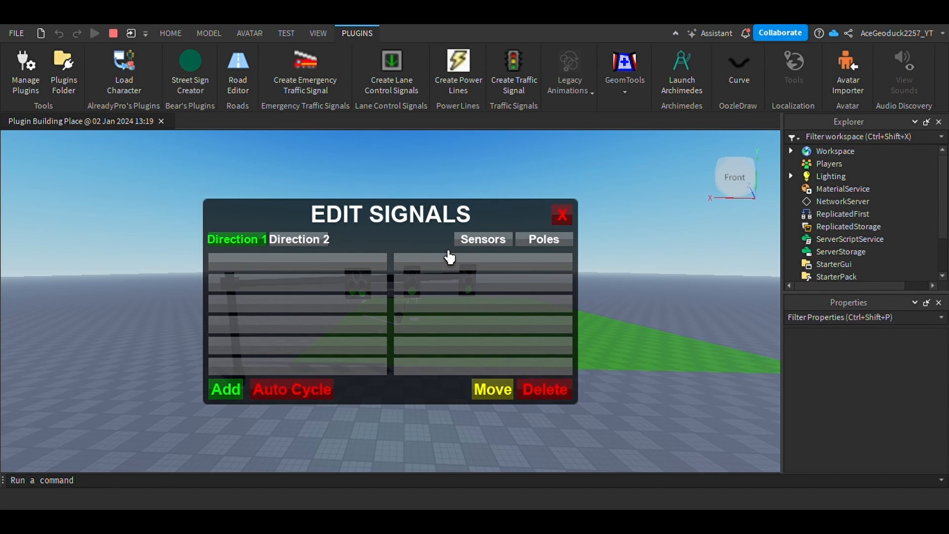
mouse_move(377, 260)
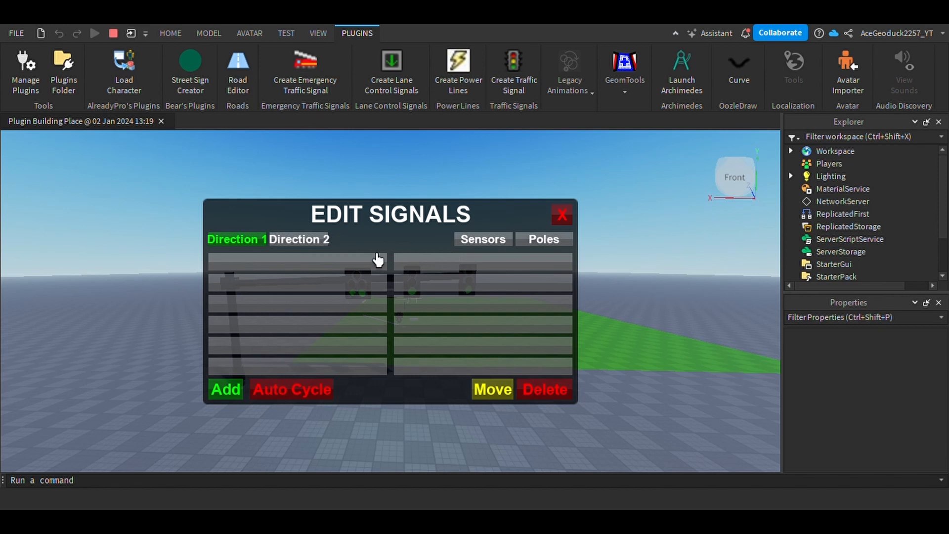
- Show the Poles section of the Edit Signals window
left_click(224, 388)
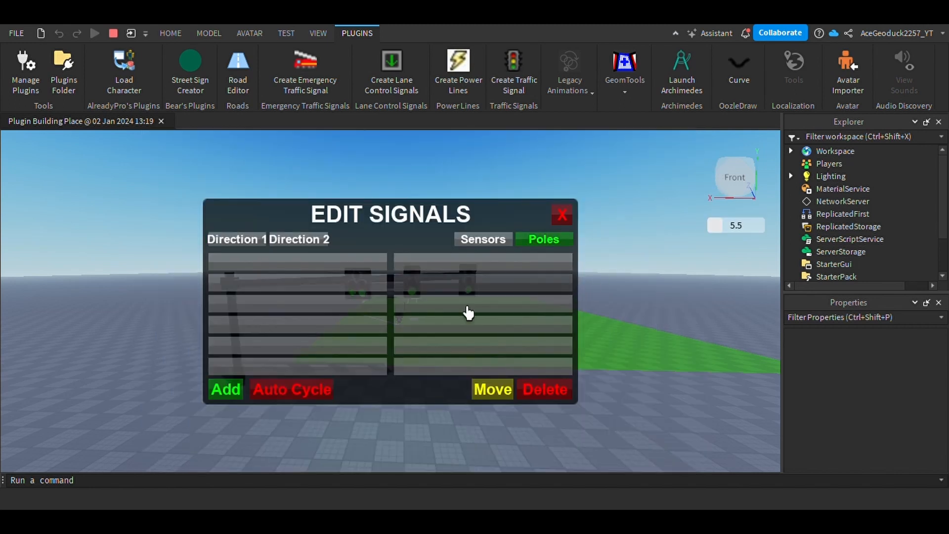
- Open the POLES window with six pole styles, Add Wires and Add Control Box
left_click(543, 238)
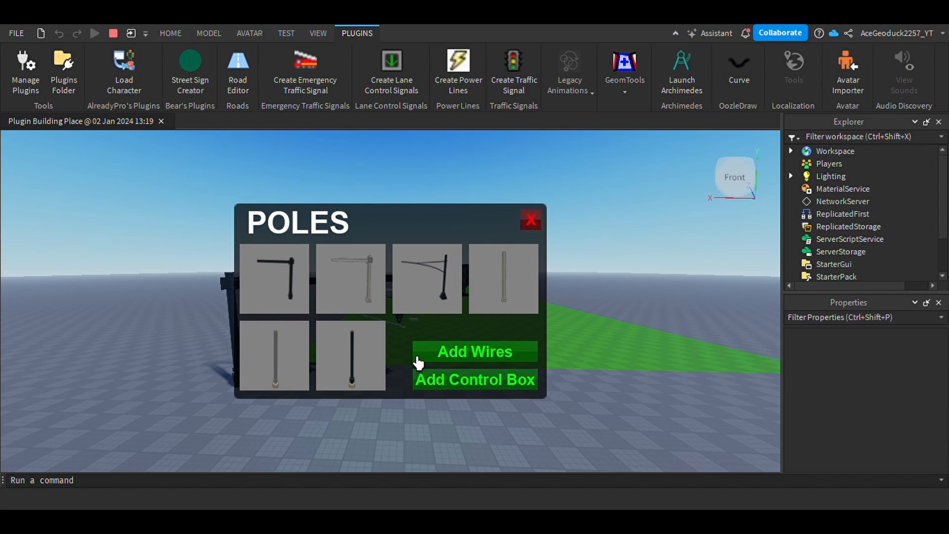
mouse_move(558, 318)
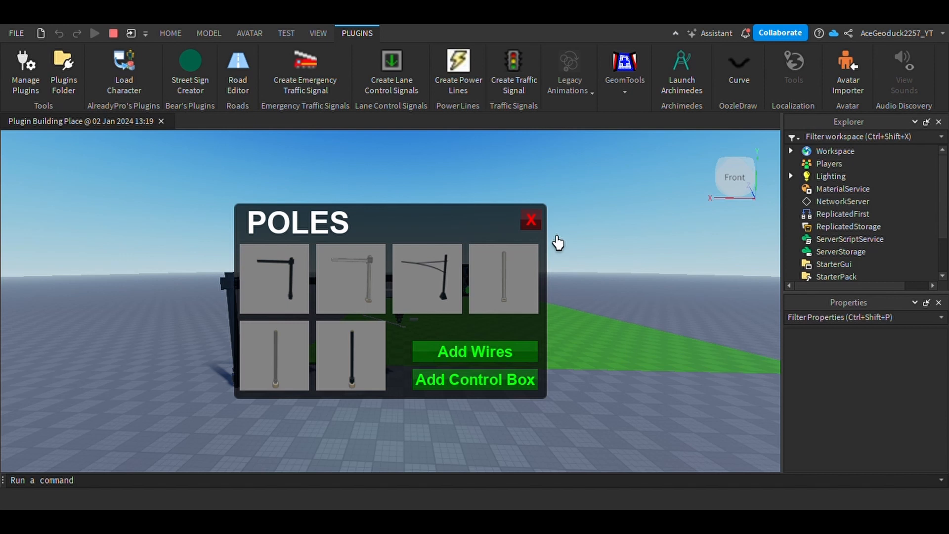
- Close the POLES window to reveal the three-head mast-arm signal over the baseplate
left_click(529, 219)
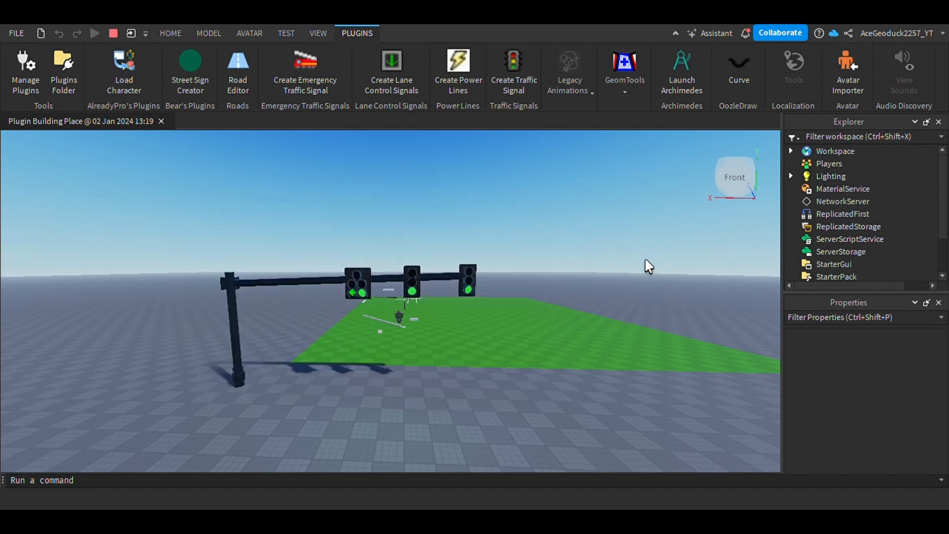